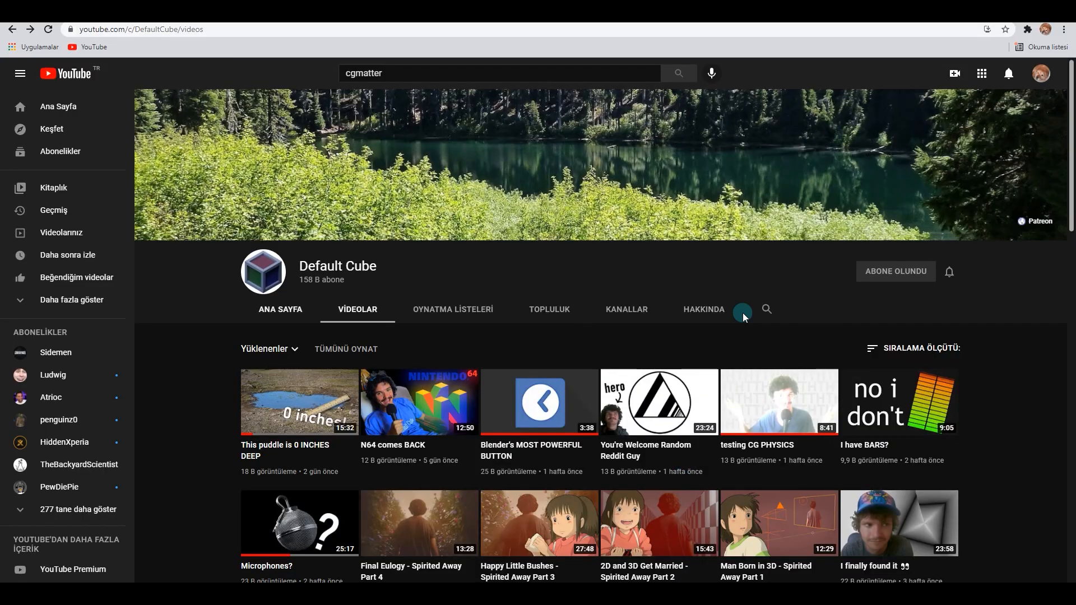
Step: Scroll to the channel's 'Microphones?' video, open it, and toggle its playback
{"action": "scroll", "scroll_direction": "down", "scroll_amount": 3}
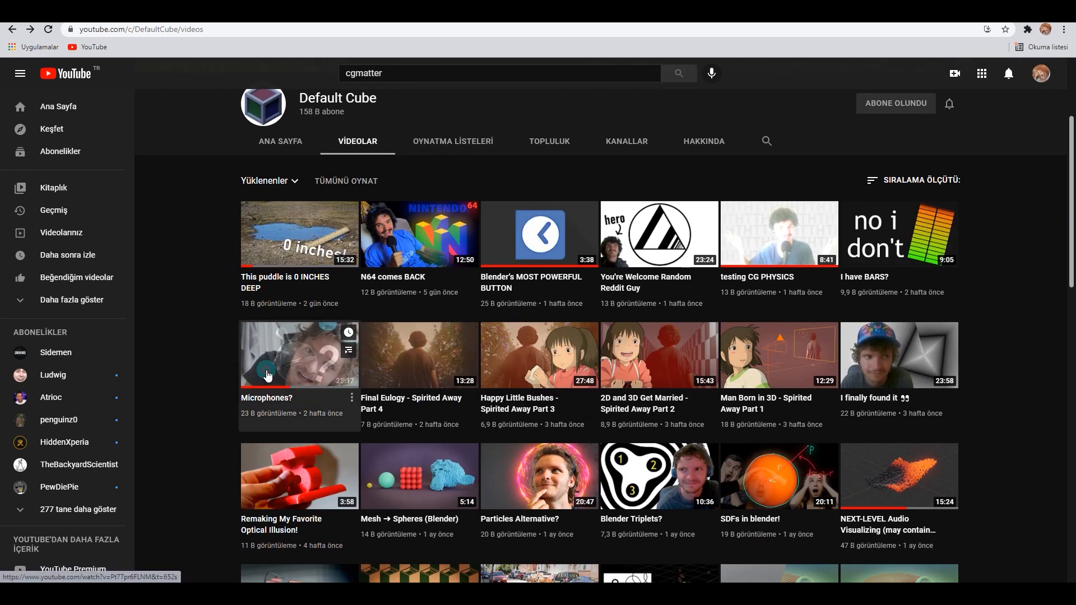
{"action": "left_click", "coordinate": [298, 355]}
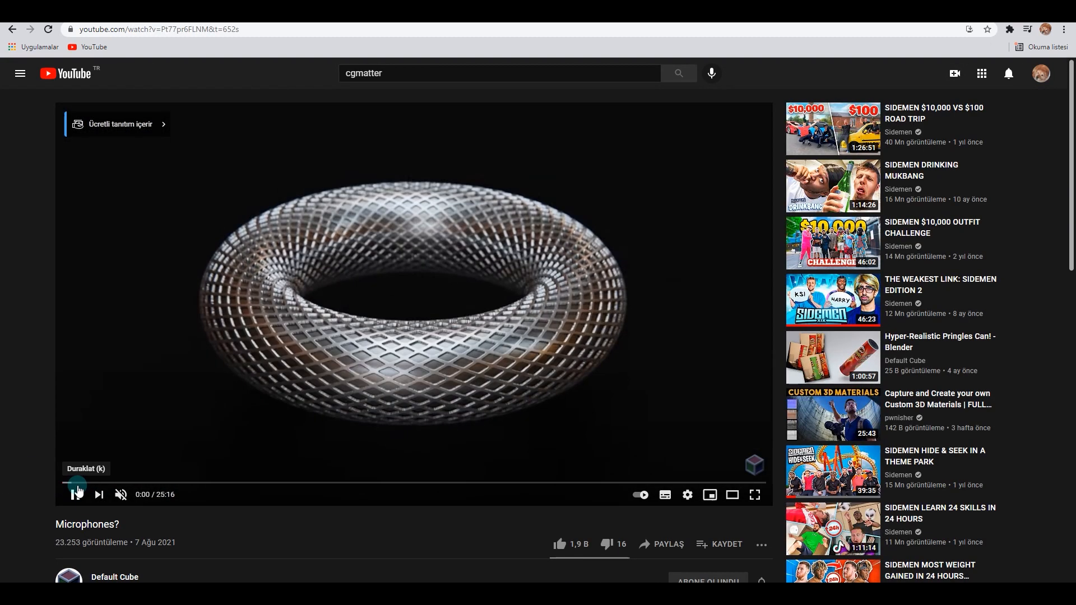
{"action": "left_click", "coordinate": [76, 494]}
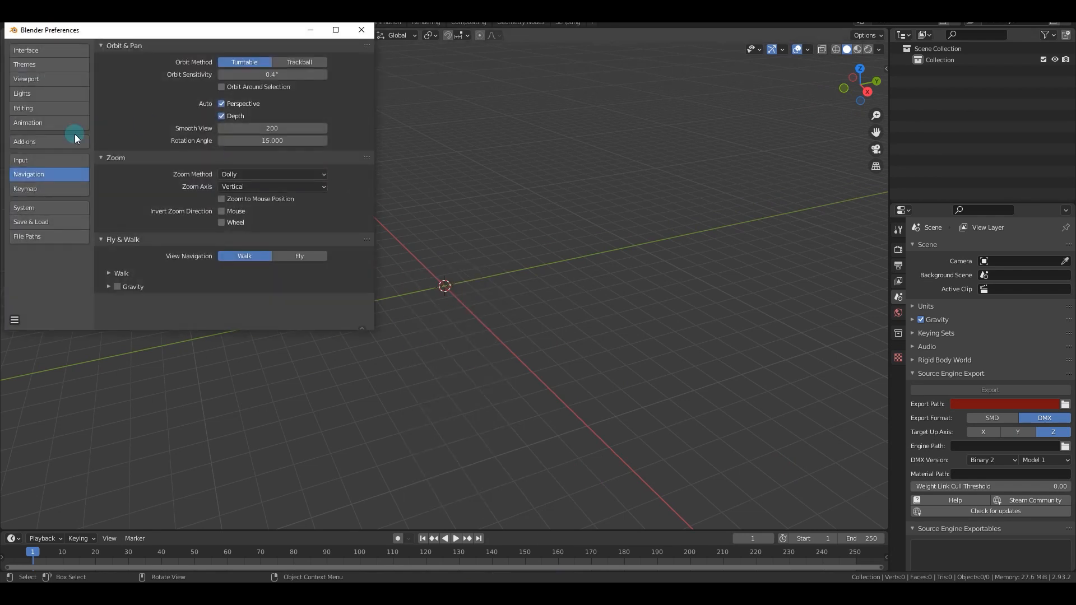
Step: Enable the Images as Planes add-on and import Earth_Diffuse_6K as an upright plane
{"action": "left_click", "coordinate": [24, 141]}
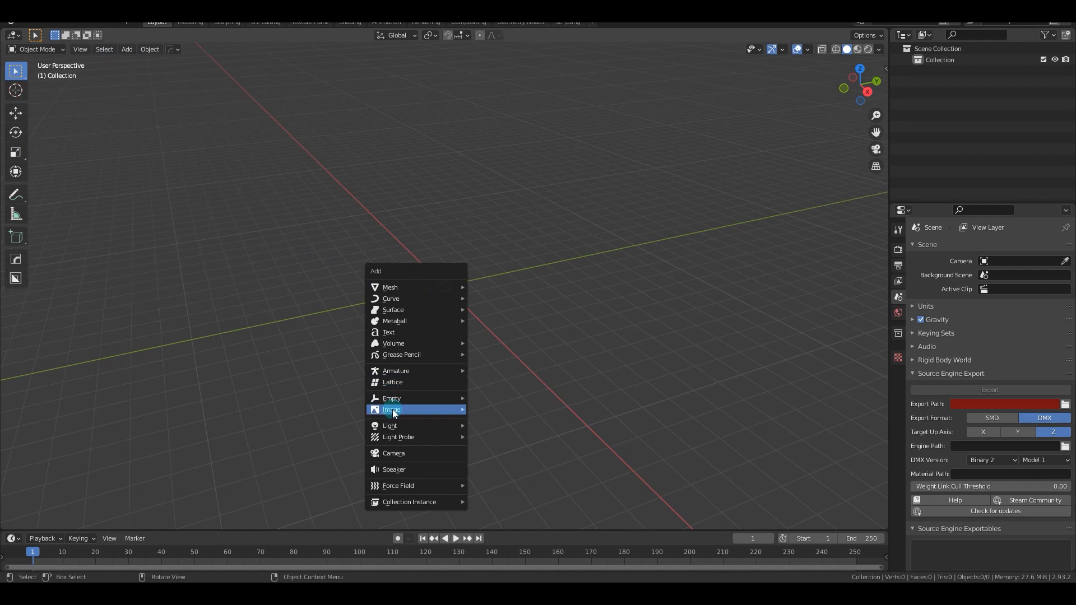
{"action": "left_click", "coordinate": [392, 409]}
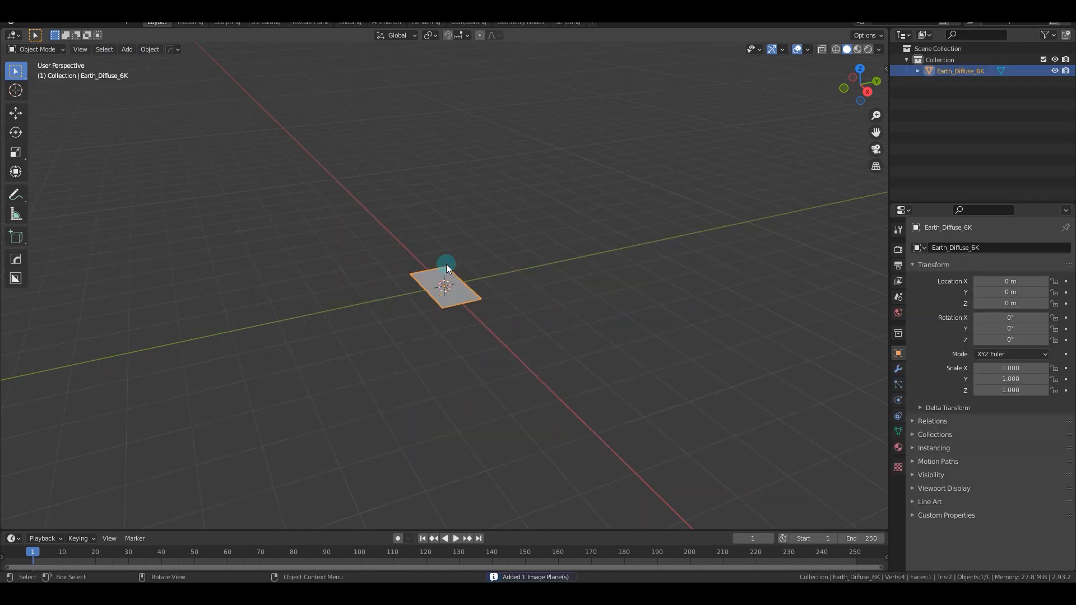
{"action": "key", "text": "r"}
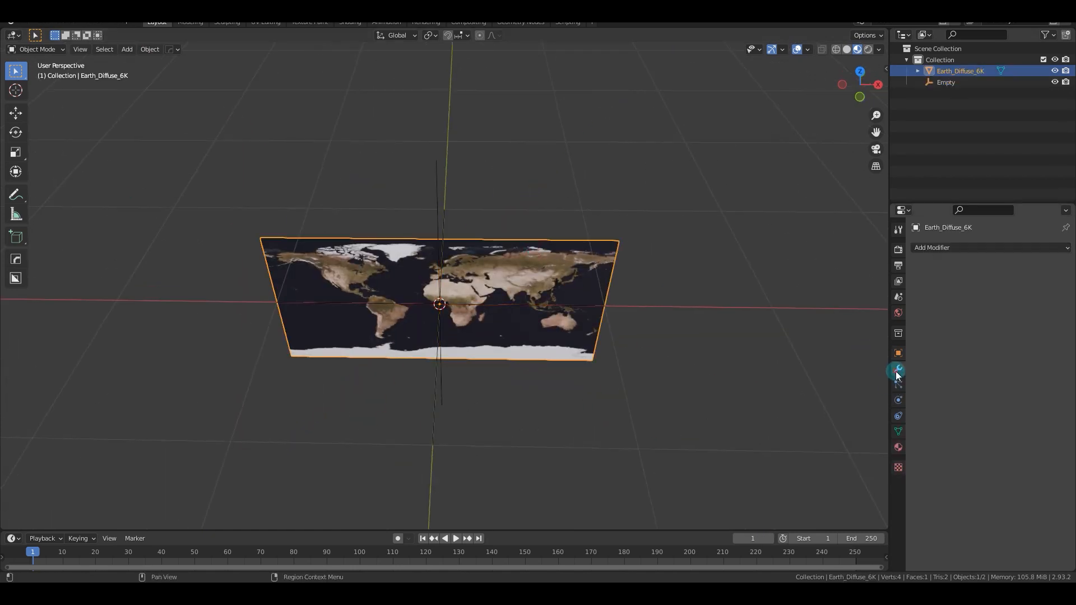
Step: Add Simple Subdivision and Simple Deform bends (180° X, 360° Z) to the map plane
{"action": "left_click", "coordinate": [897, 353]}
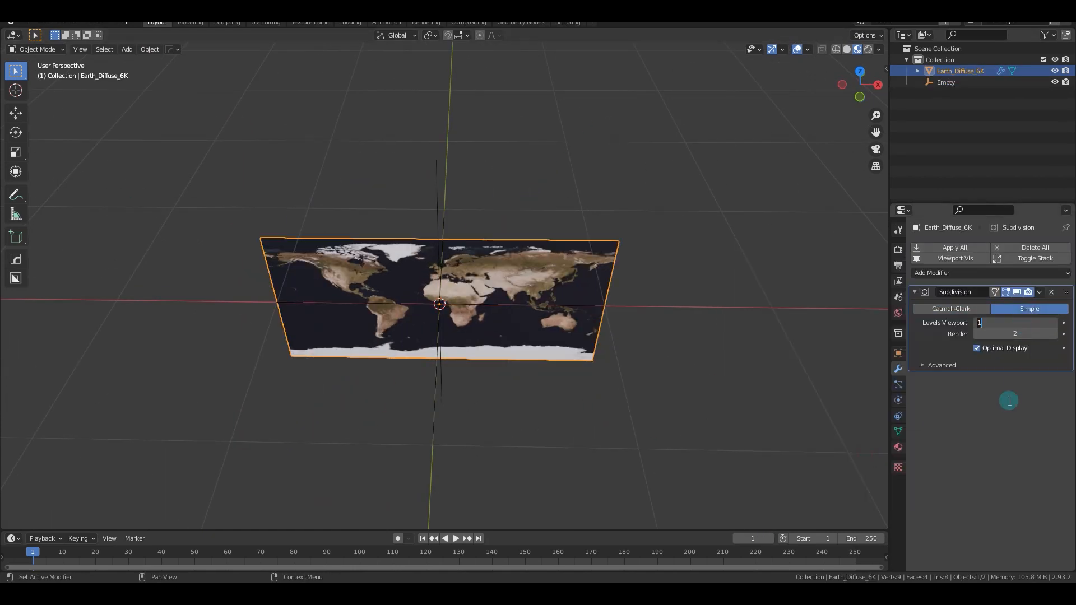
{"action": "key", "text": "Tab"}
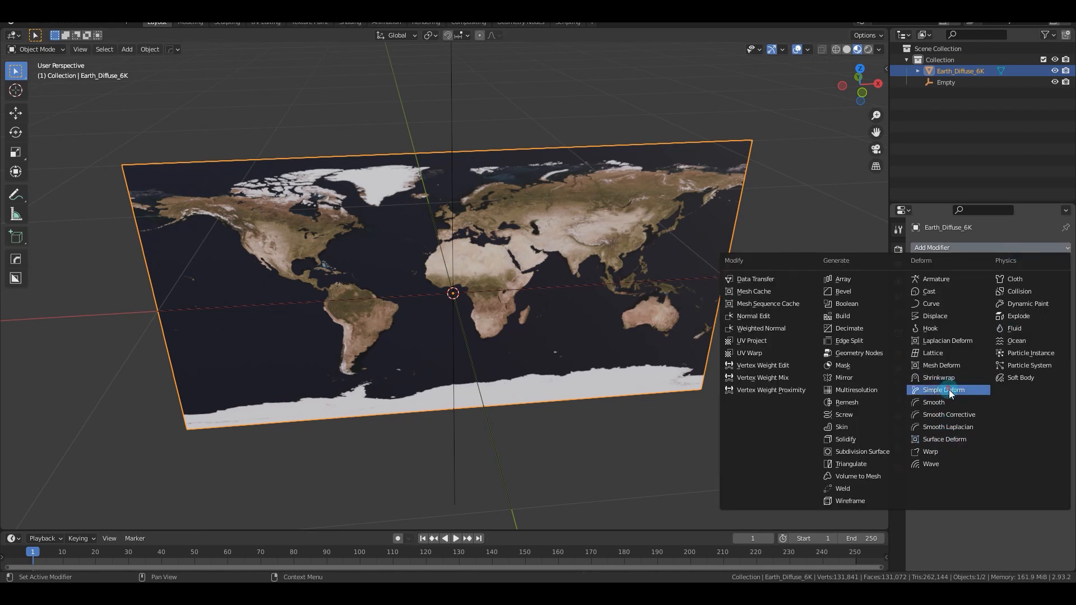
{"action": "left_click", "coordinate": [943, 391]}
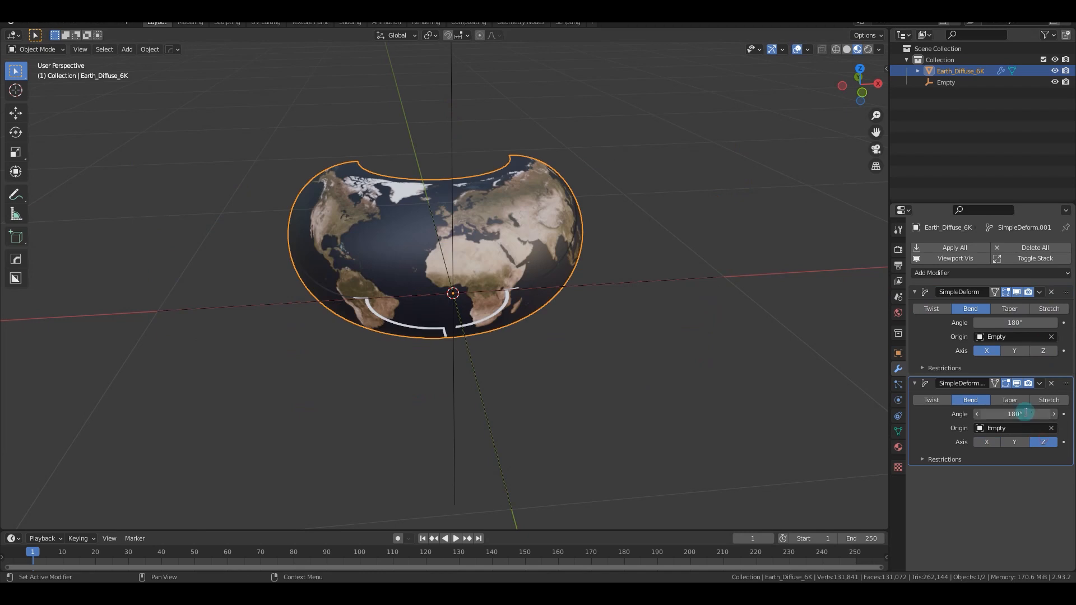
{"action": "type", "text": "360"}
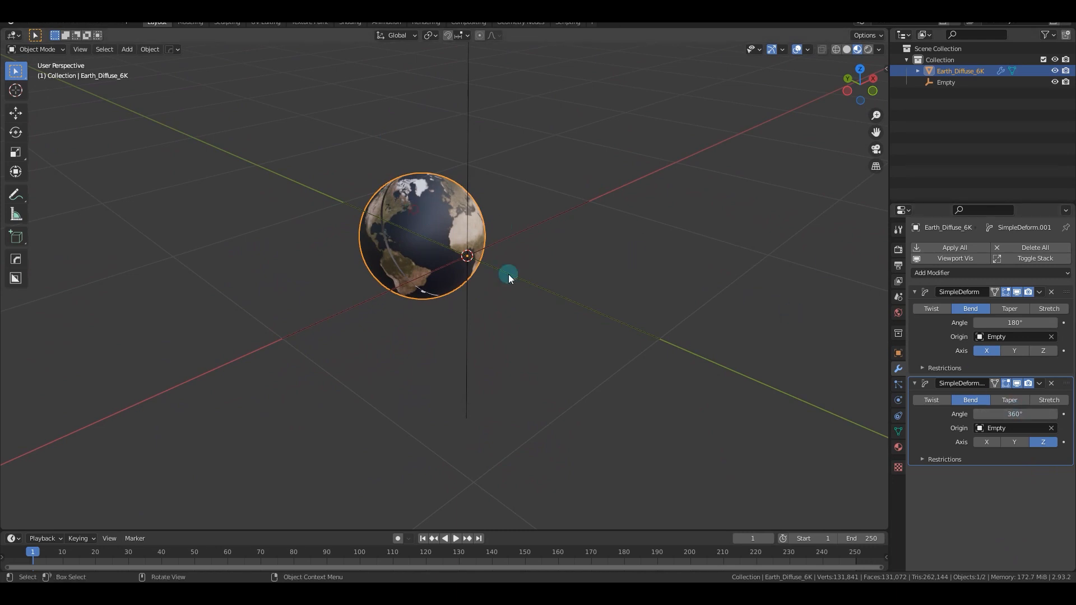
{"action": "left_click", "coordinate": [897, 447]}
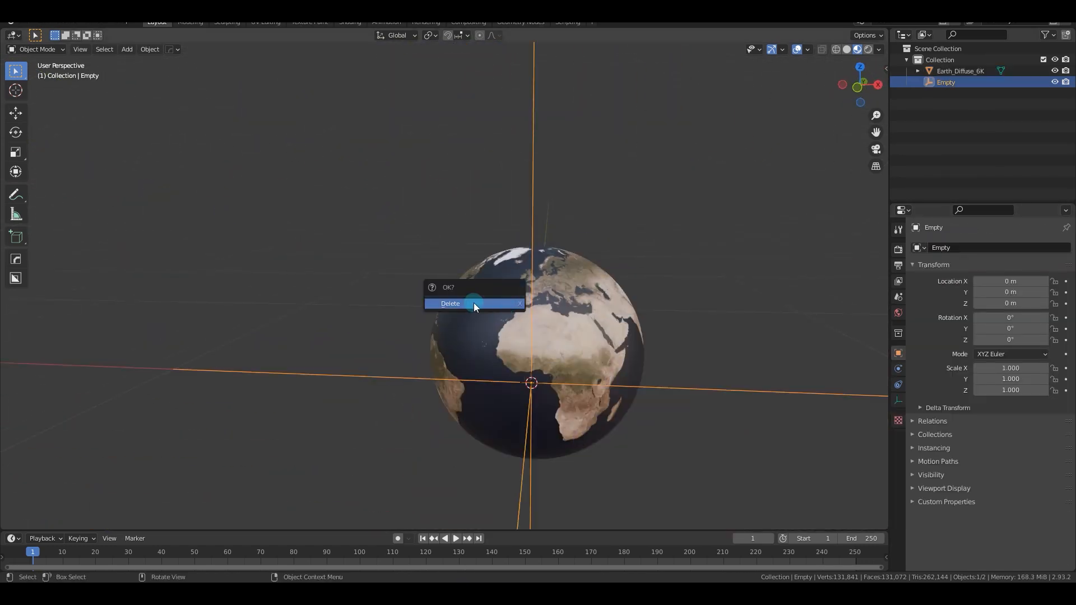
Step: Delete the helper Empty and merge the duplicate seam vertices by distance
{"action": "left_click", "coordinate": [450, 303]}
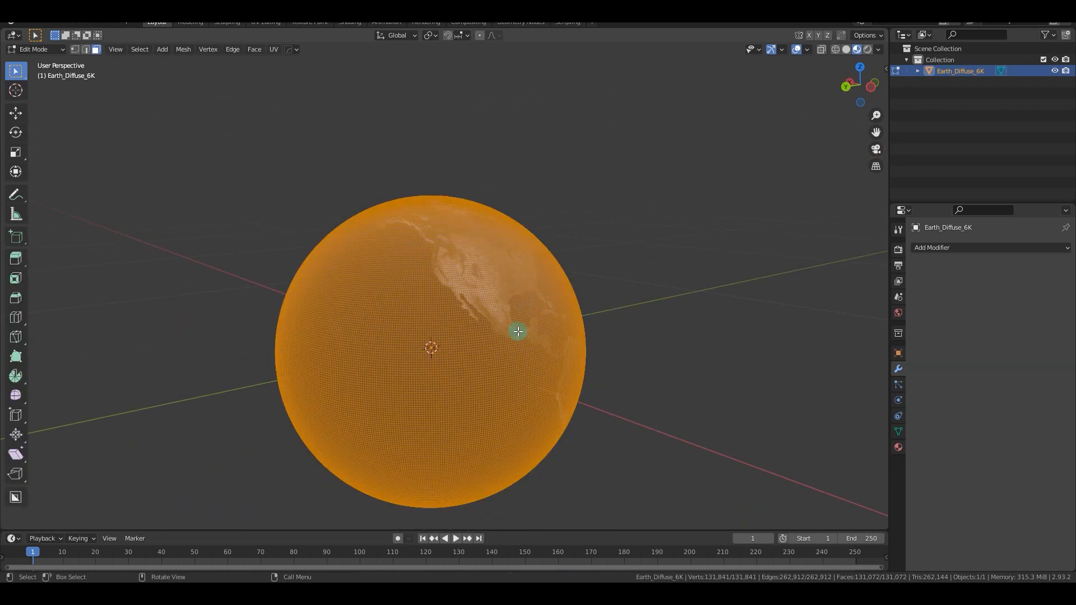
{"action": "key", "text": "Tab"}
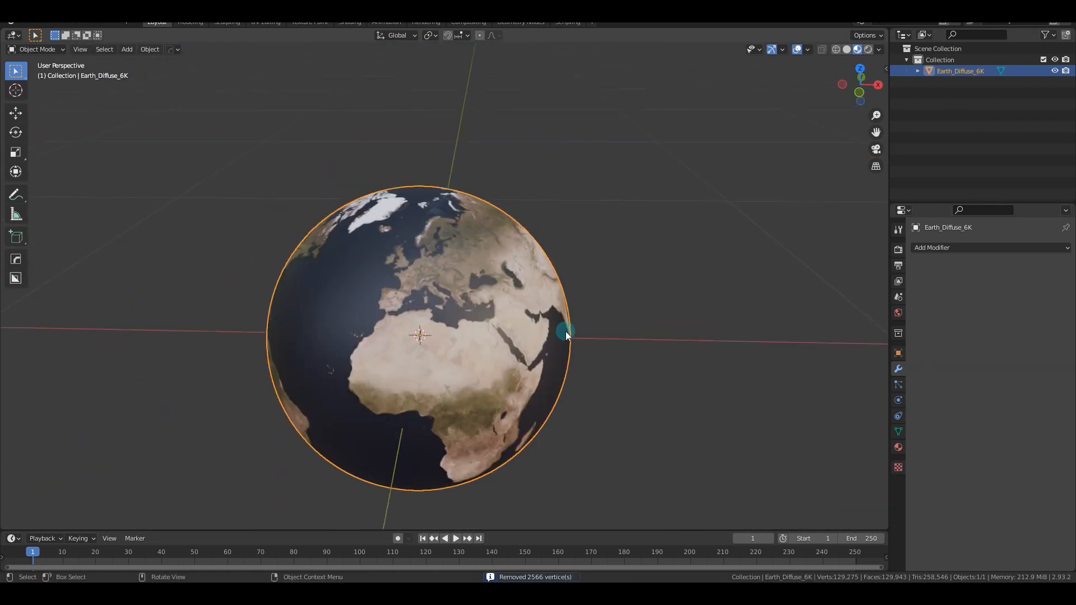
{"action": "left_click", "coordinate": [350, 22]}
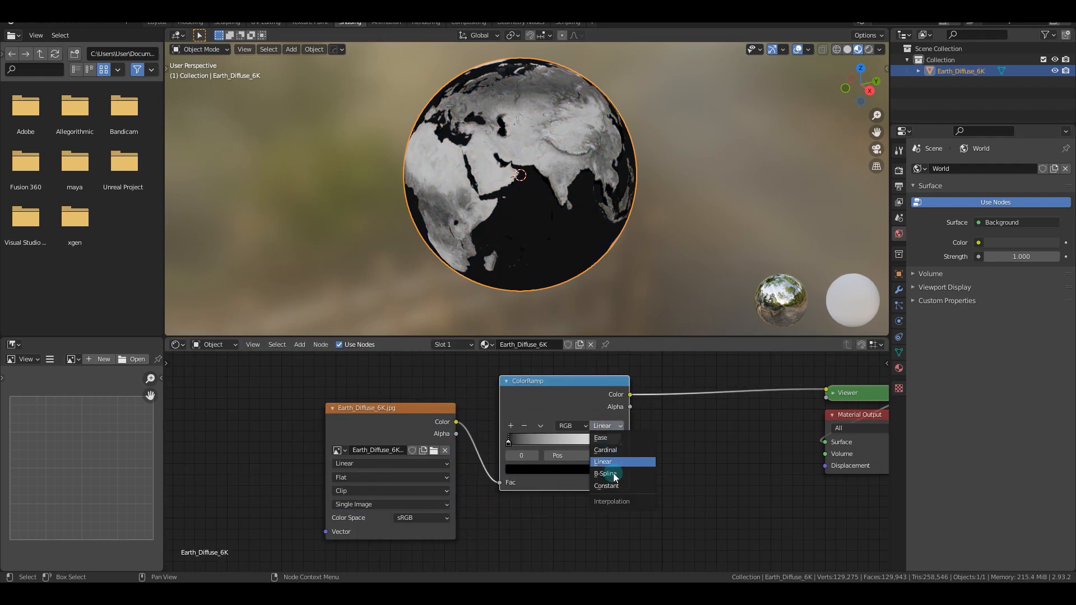
Step: Set the ColorRamp to Constant interpolation and add an Emission shader node
{"action": "left_click", "coordinate": [605, 486]}
{"action": "type", "text": "EMI"}
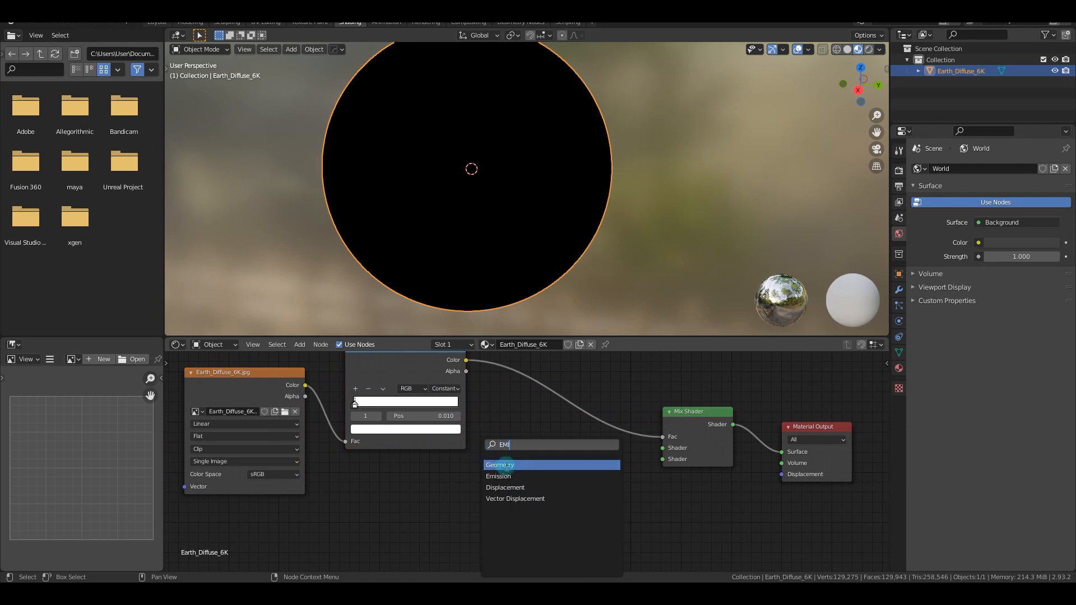
{"action": "left_click", "coordinate": [499, 476]}
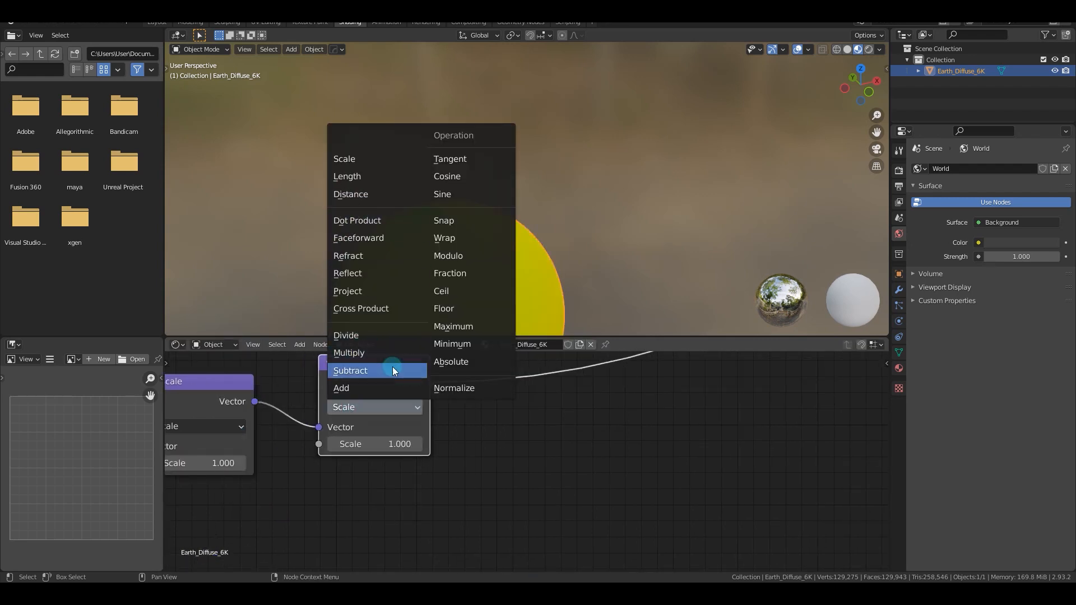
{"action": "mouse_move", "coordinate": [376, 291]}
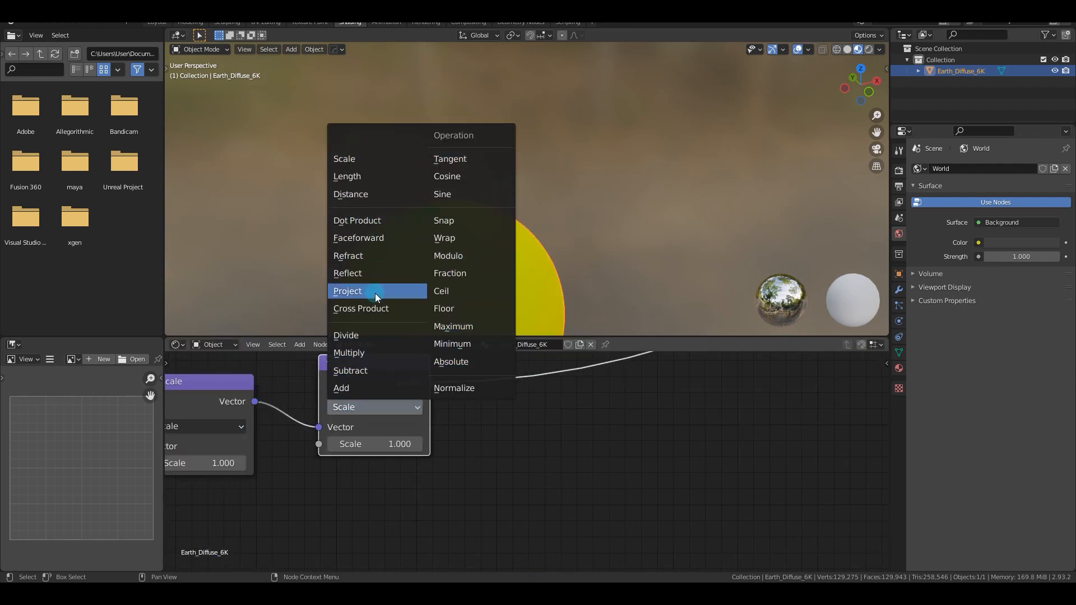
{"action": "mouse_move", "coordinate": [396, 388]}
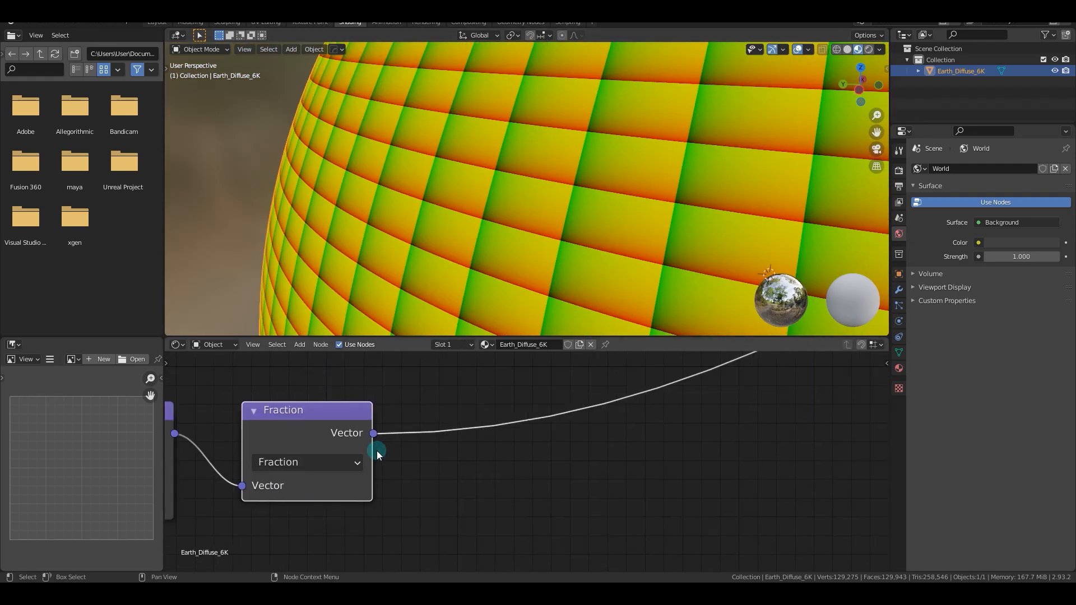
Step: Connect the Fraction node onward and set a Vector Math node to Absolute
{"action": "left_click_drag", "start_coordinate": [377, 452], "coordinate": [367, 455]}
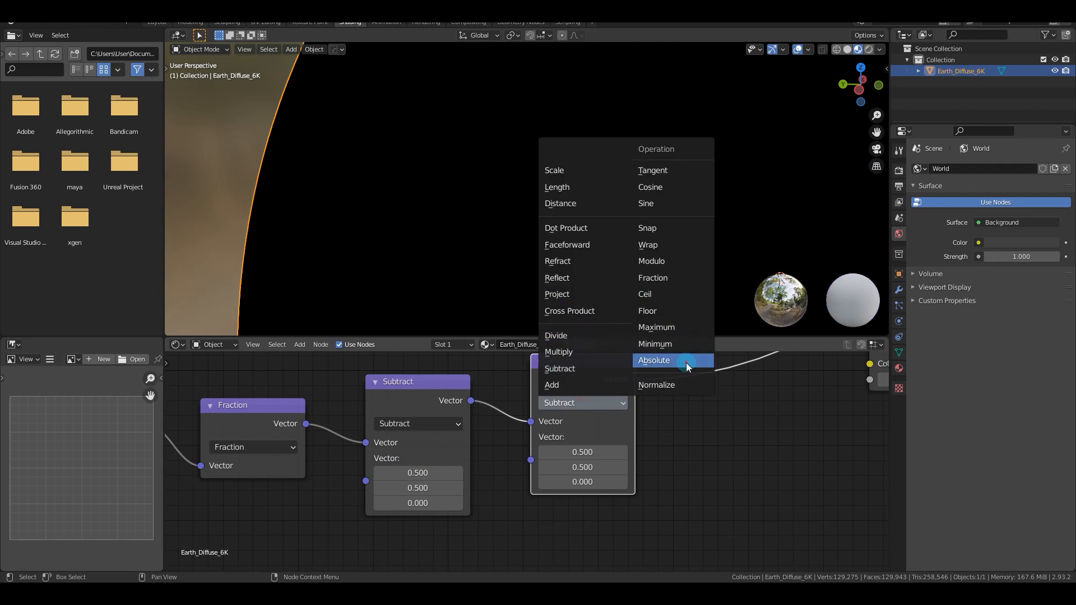
{"action": "left_click", "coordinate": [653, 361]}
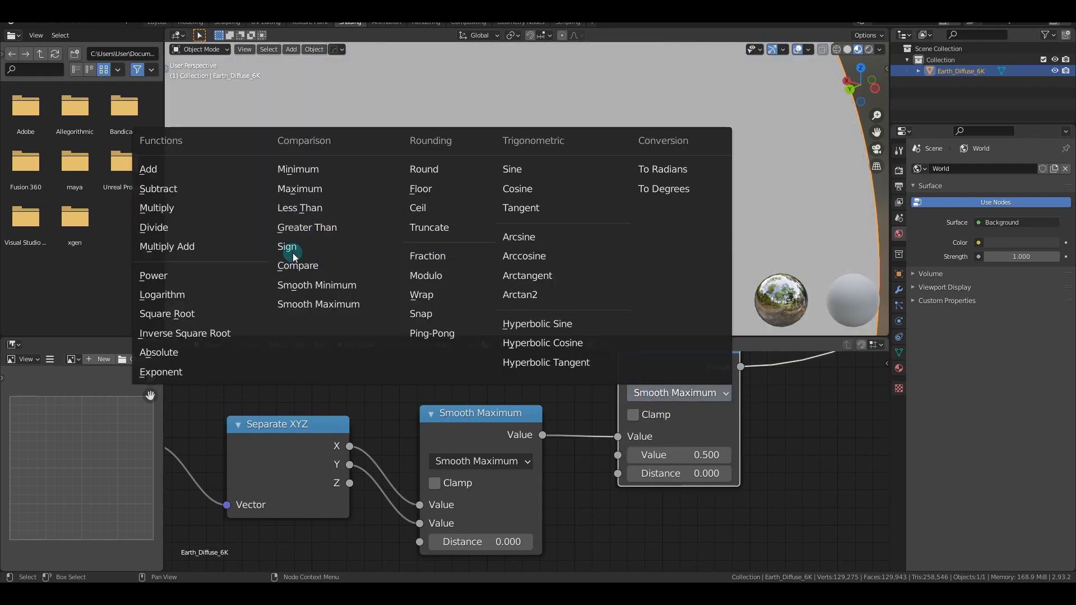
Step: Change the operation of a Math node in the grid-line chain
{"action": "left_click", "coordinate": [307, 227]}
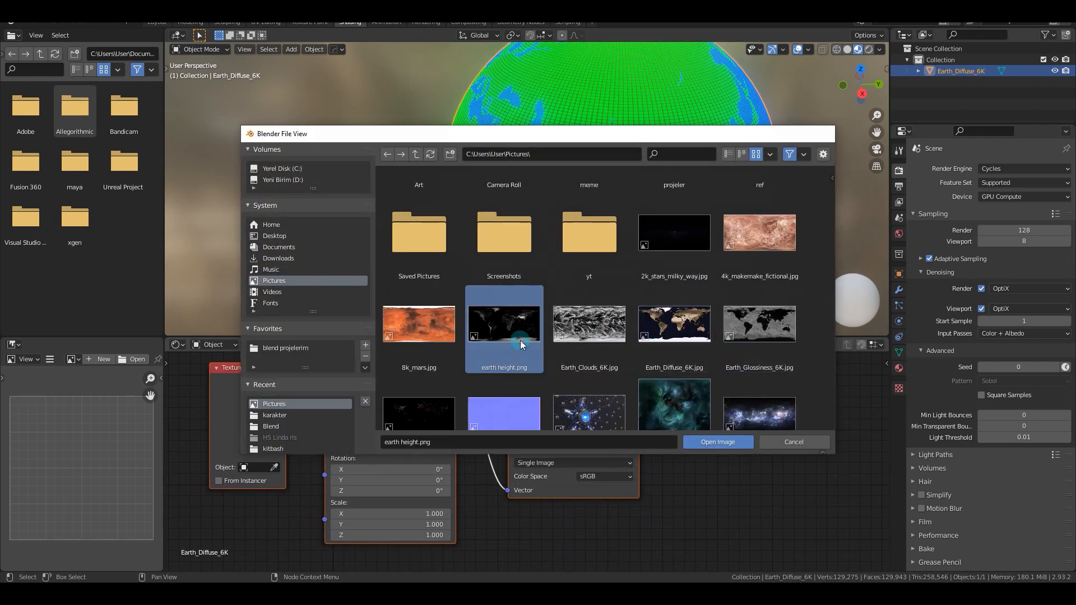
Step: Pick earth height.png as the Image Texture node's image
{"action": "left_click", "coordinate": [716, 442]}
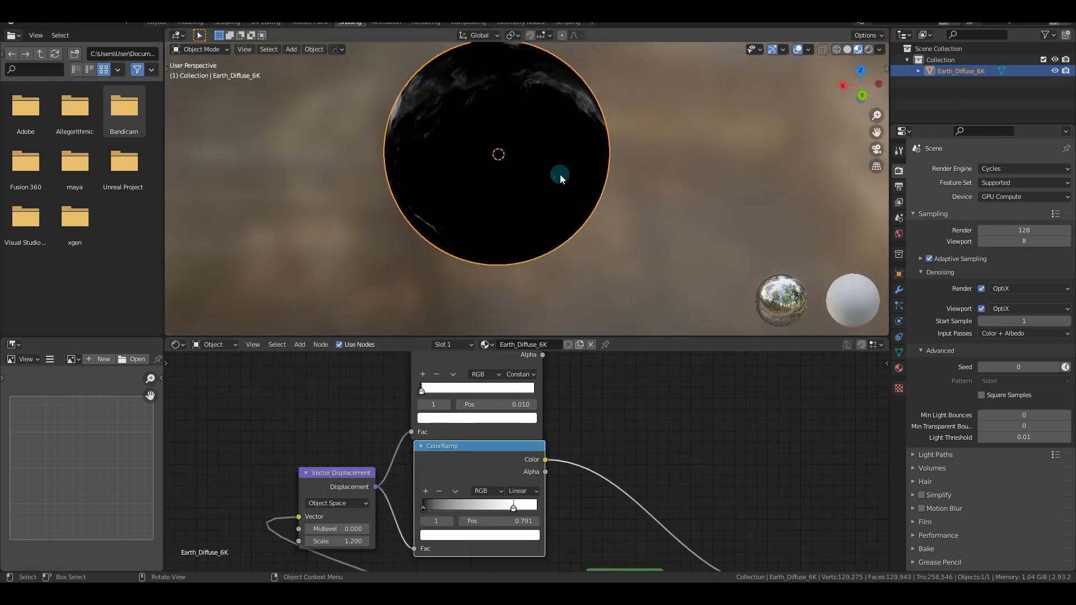
Step: Set Vector Displacement to Object Space, a Math node to Multiply, and slide the ramp's white stop inward
{"action": "left_click", "coordinate": [337, 503]}
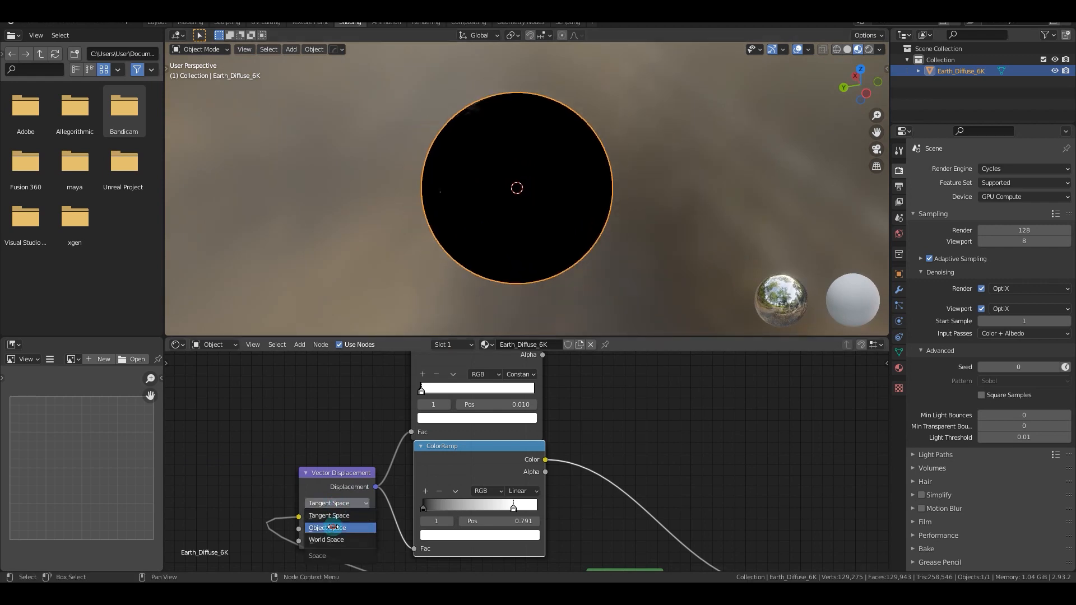
{"action": "left_click", "coordinate": [328, 528]}
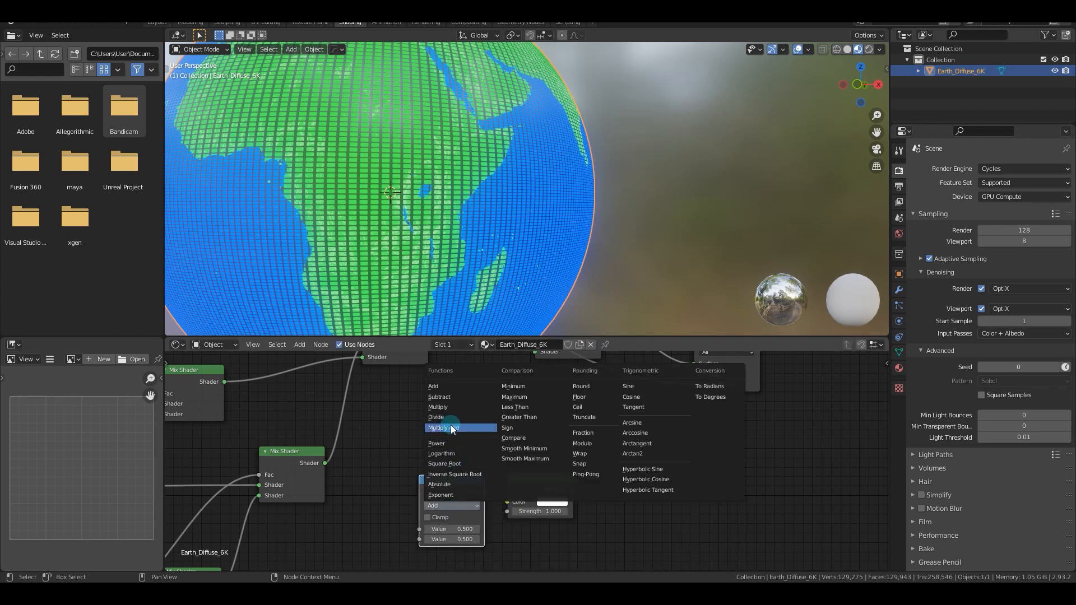
{"action": "left_click", "coordinate": [443, 427]}
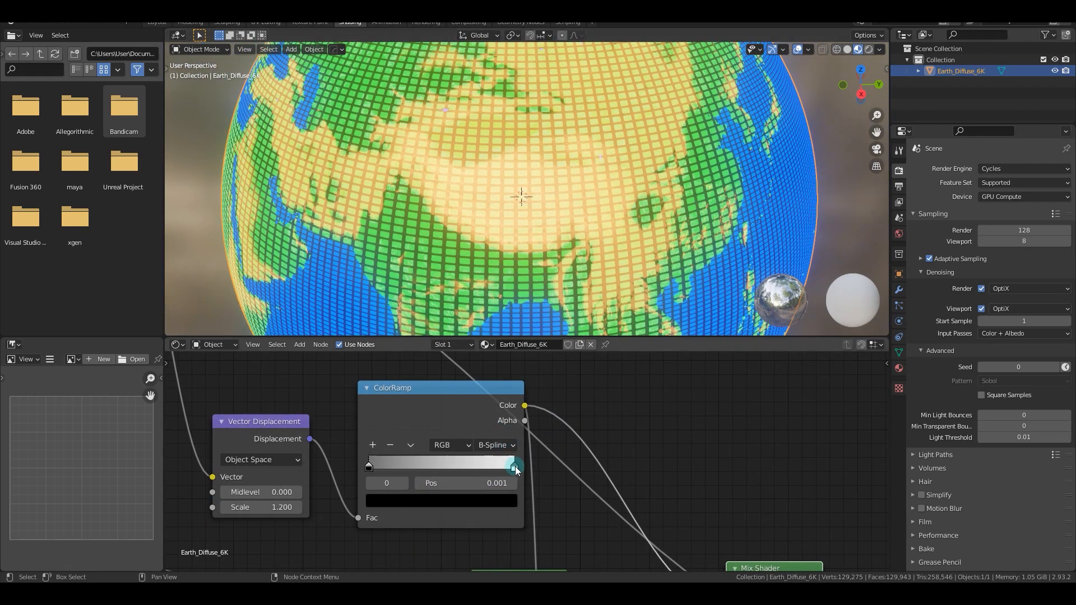
{"action": "left_click_drag", "start_coordinate": [516, 466], "coordinate": [478, 464]}
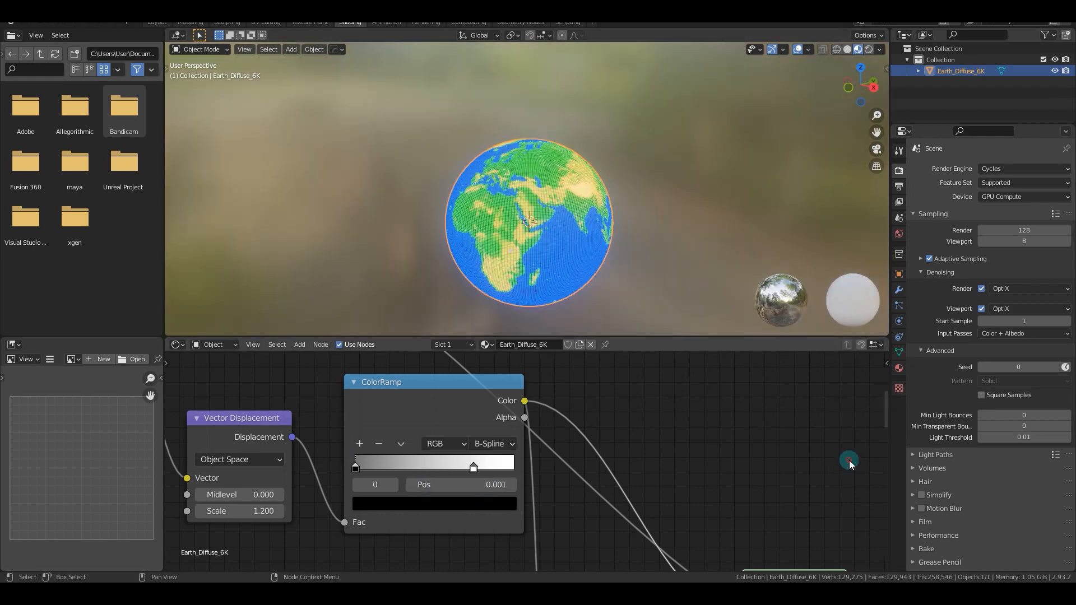
Step: Switch the viewport to Rendered shading to check the glowing globe
{"action": "left_click", "coordinate": [1022, 168]}
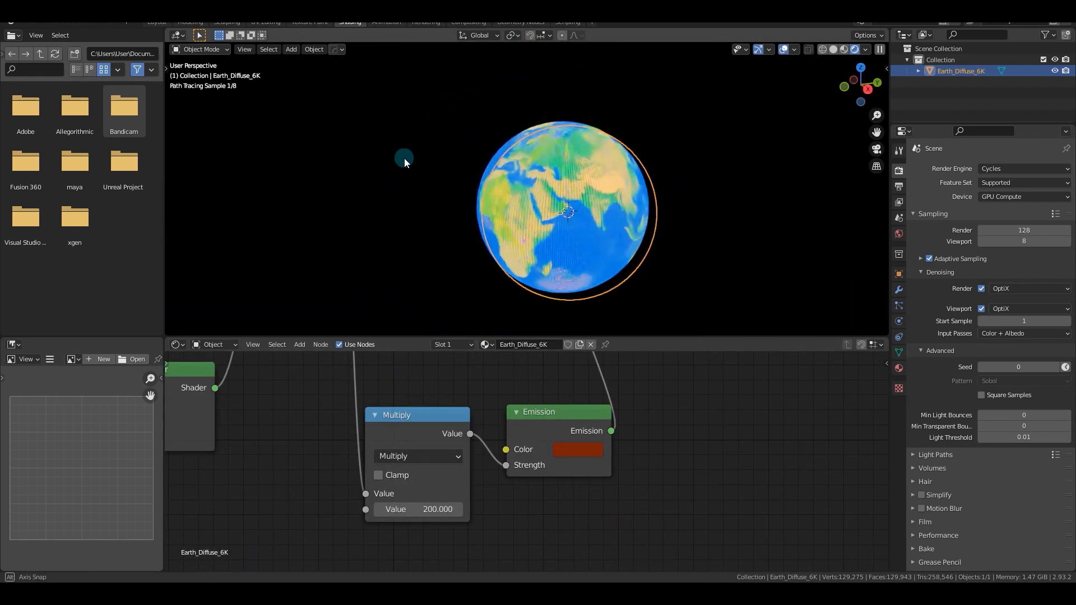
{"action": "key", "text": "Tab"}
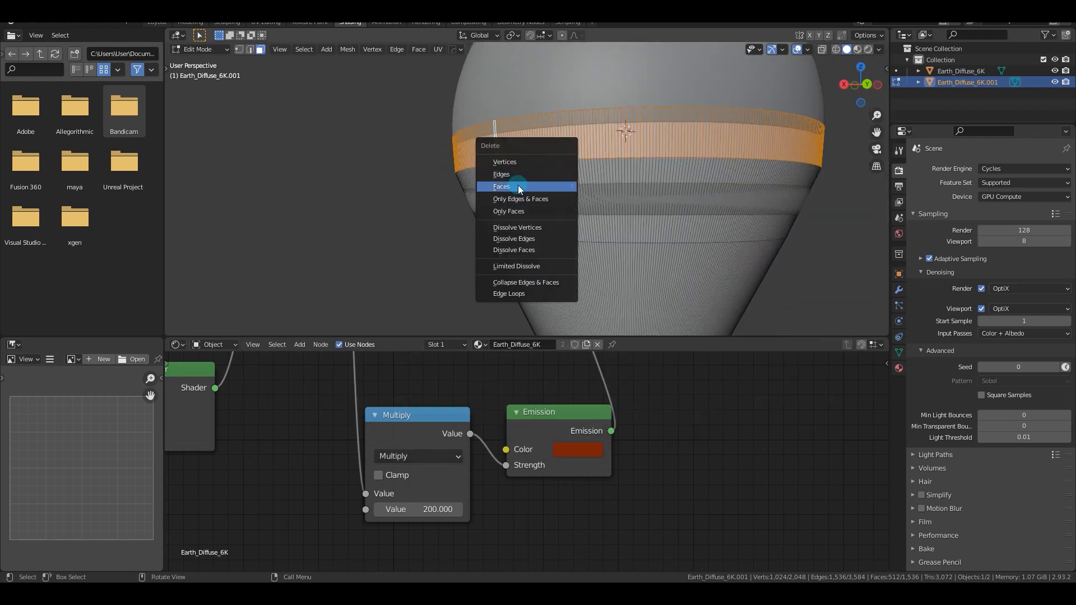
Step: Delete the selected band of faces from the sphere copy to begin the cone
{"action": "left_click", "coordinate": [501, 186]}
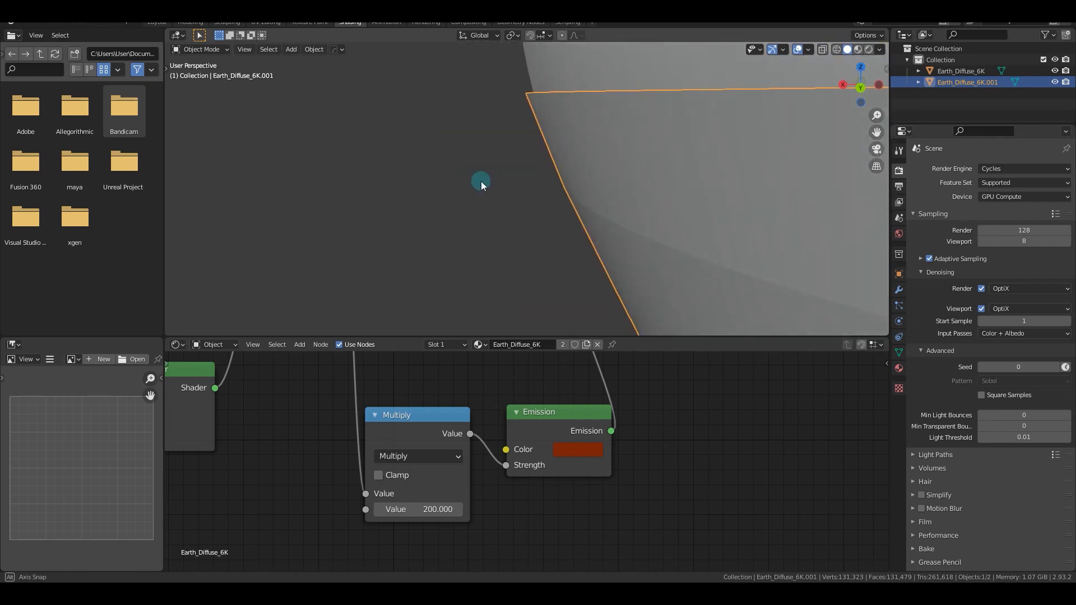
{"action": "left_click", "coordinate": [857, 49]}
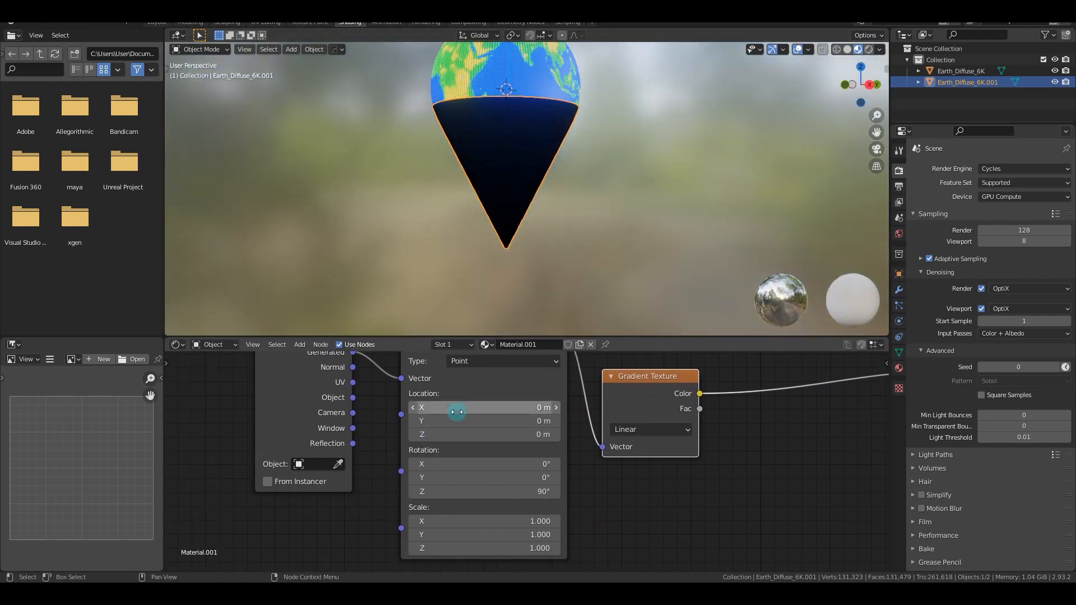
Step: Offset the gradient along X and drag the ColorRamp stops to shape the vertical gradient
{"action": "left_click", "coordinate": [483, 407]}
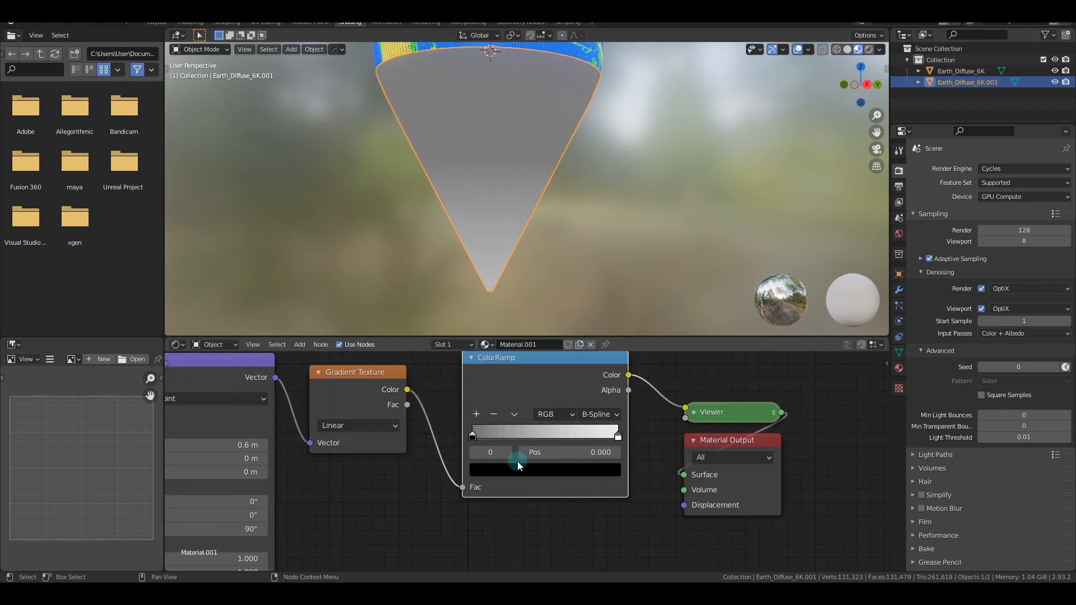
{"action": "left_click_drag", "start_coordinate": [516, 461], "coordinate": [583, 431]}
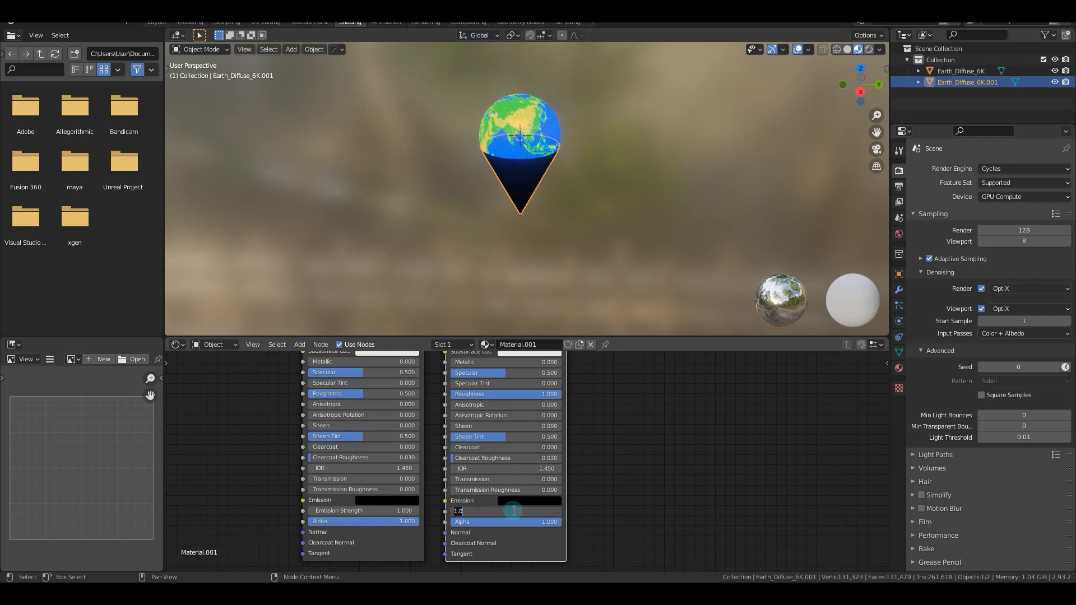
Step: Set the duplicated shader's Emission color to a saturated blue
{"action": "left_click", "coordinate": [528, 500]}
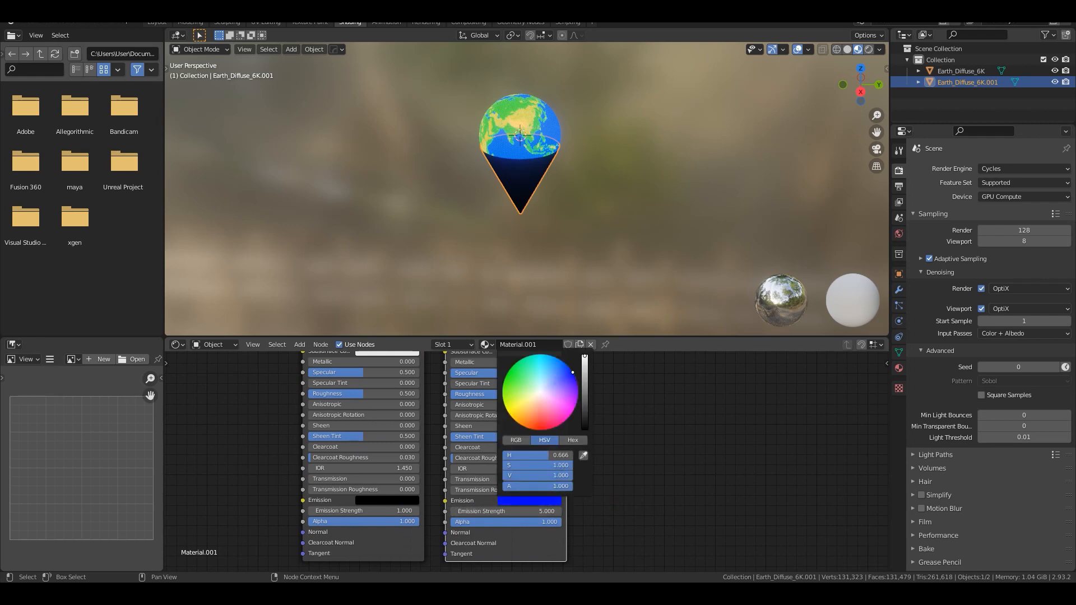
{"action": "left_click_drag", "start_coordinate": [584, 370], "coordinate": [585, 408]}
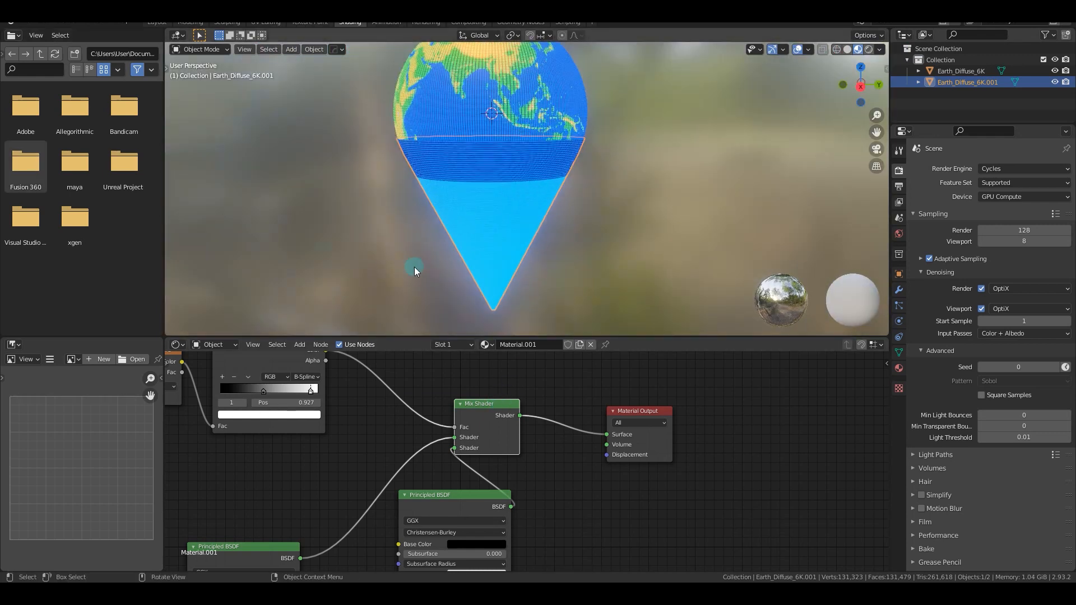
Step: Set the compositor Glare node to Fog Glow with size 8, then toggle the cone's Edit Mode
{"action": "left_click", "coordinate": [866, 34]}
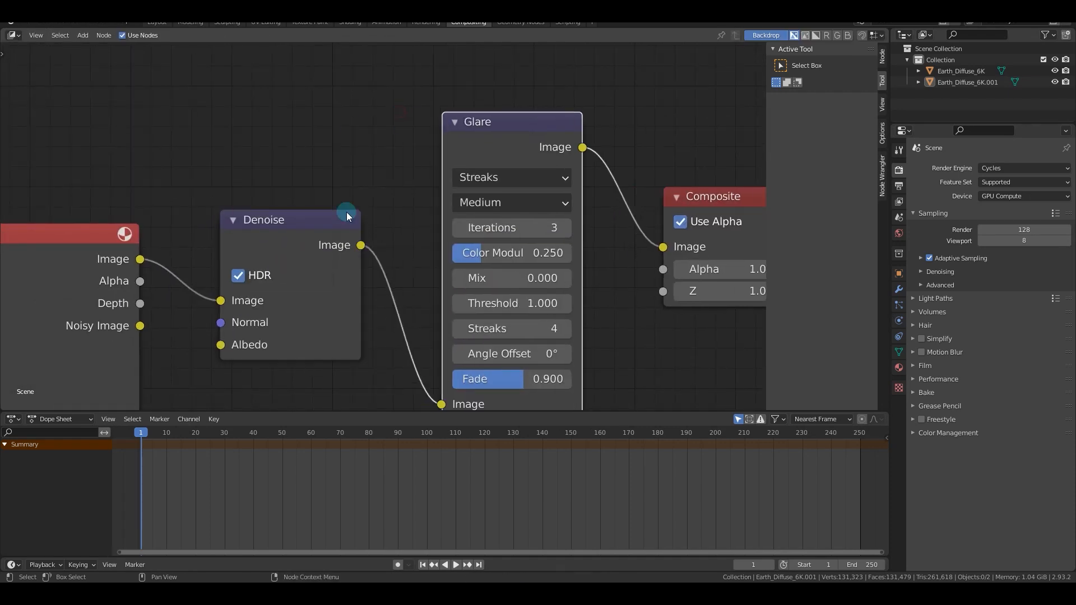
{"action": "left_click", "coordinate": [511, 177]}
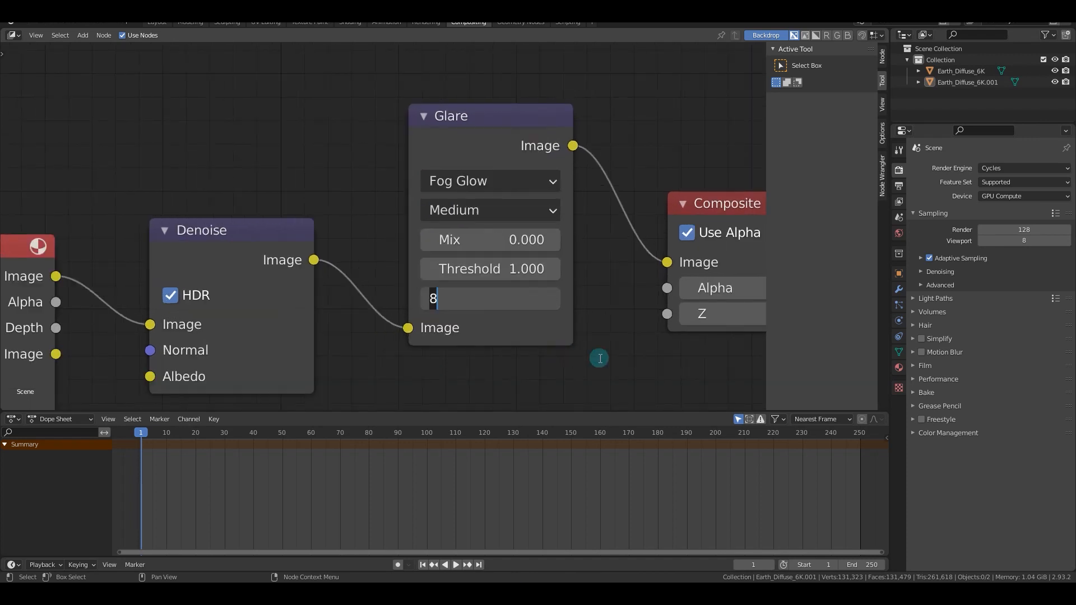
{"action": "left_click", "coordinate": [156, 22]}
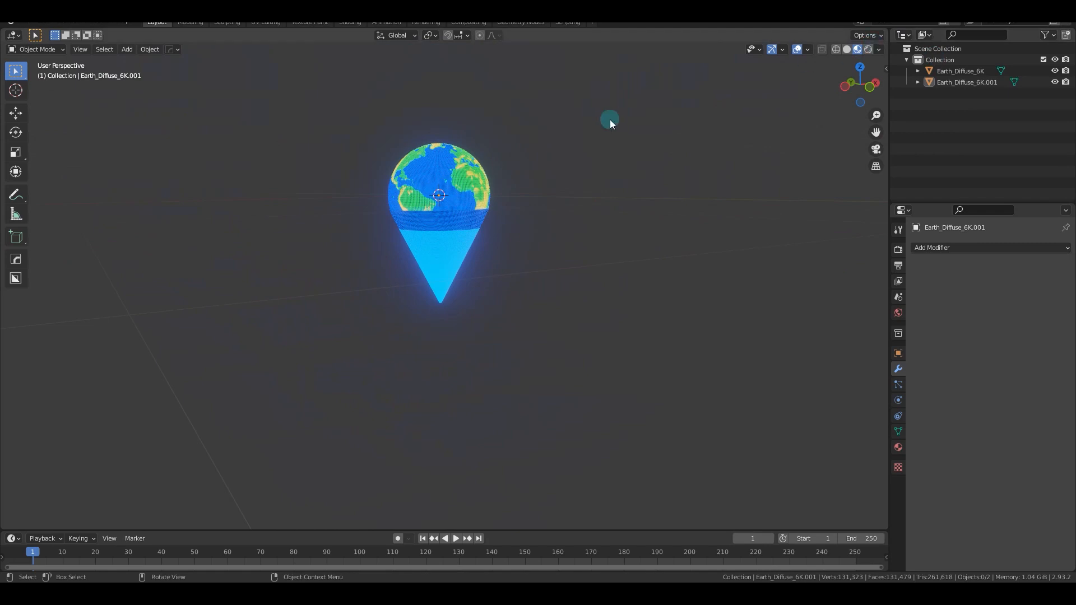
{"action": "key", "text": "Tab"}
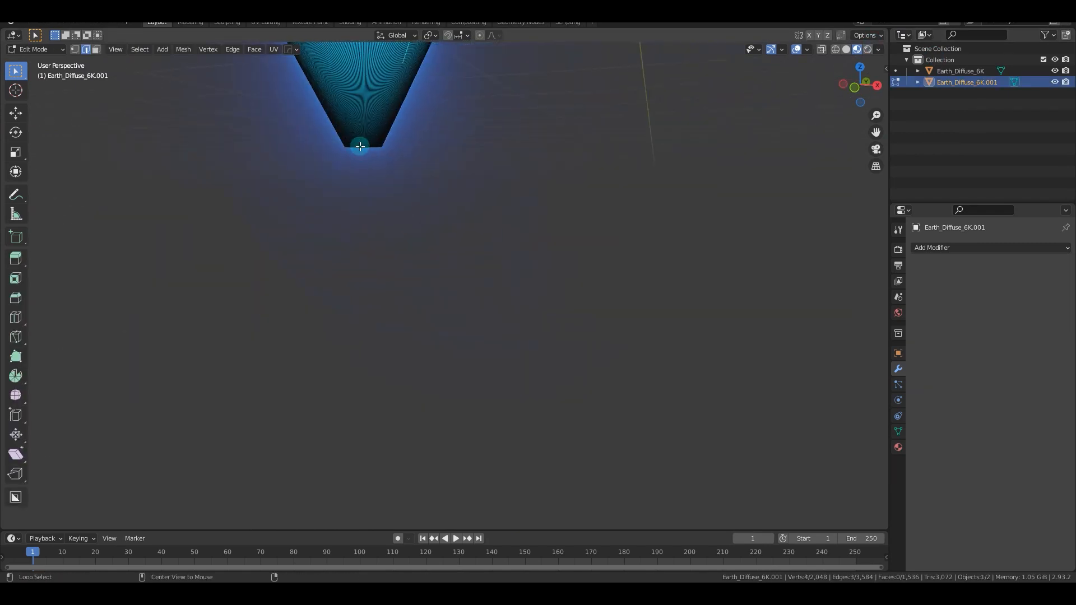
{"action": "key", "text": "Tab"}
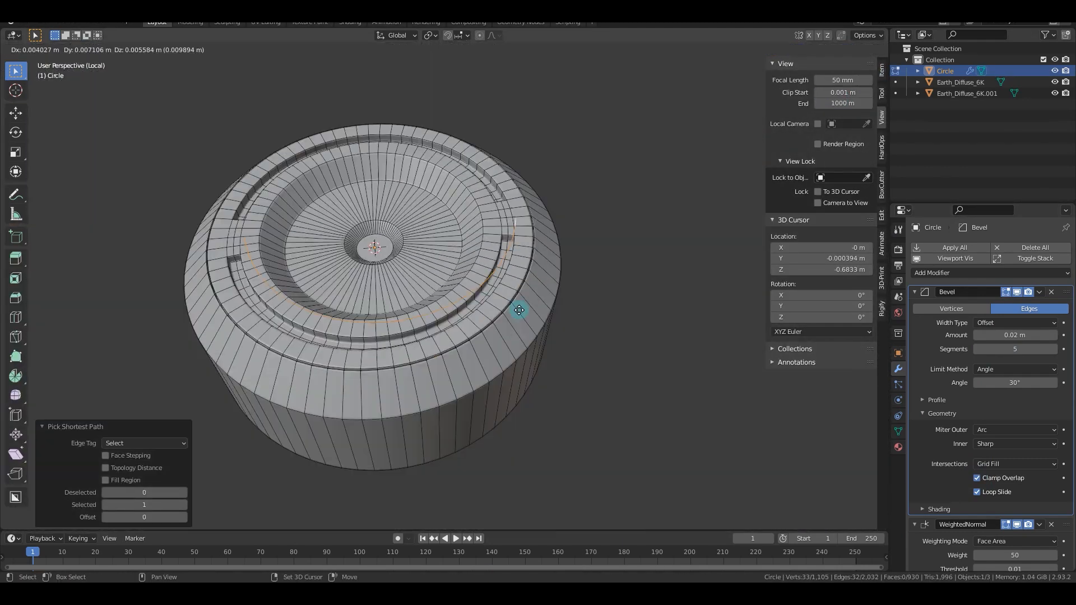
Step: Apply the Mirror modifier on the projector base's ring piece
{"action": "right_click", "coordinate": [520, 309]}
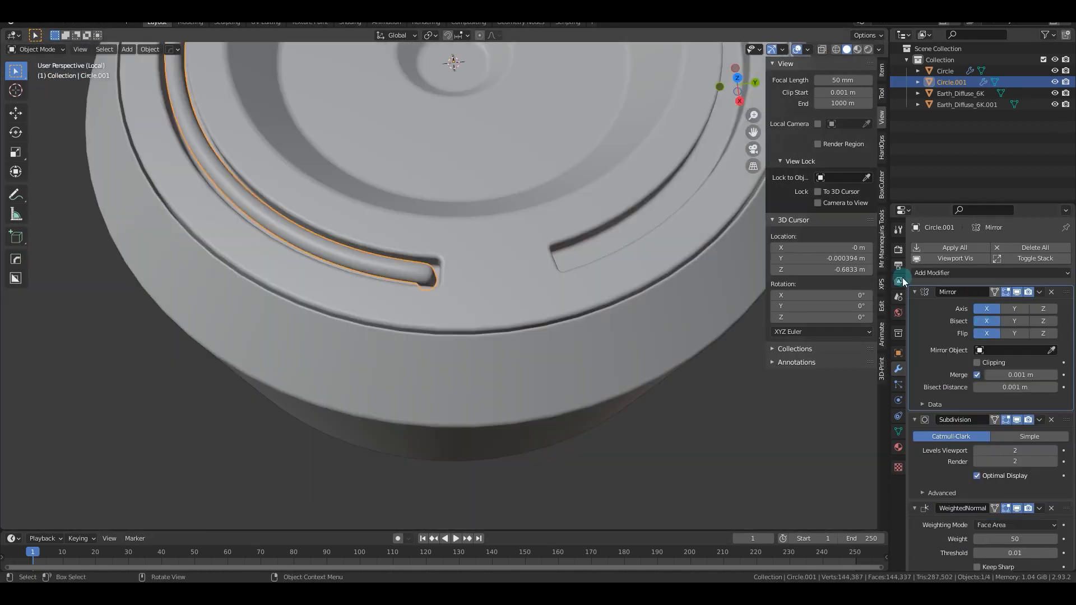
{"action": "left_click", "coordinate": [1051, 292]}
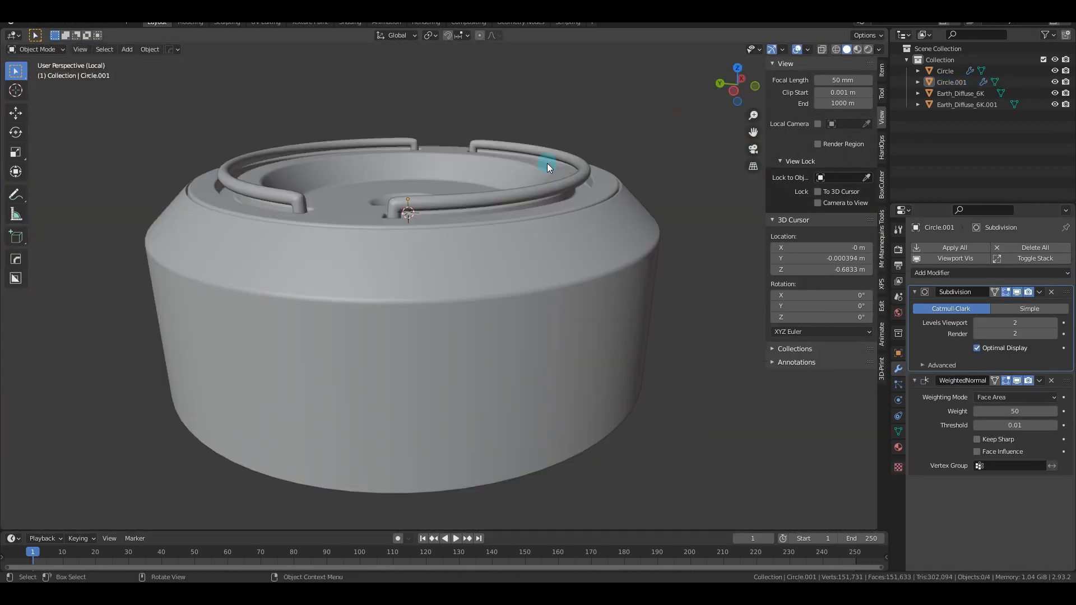